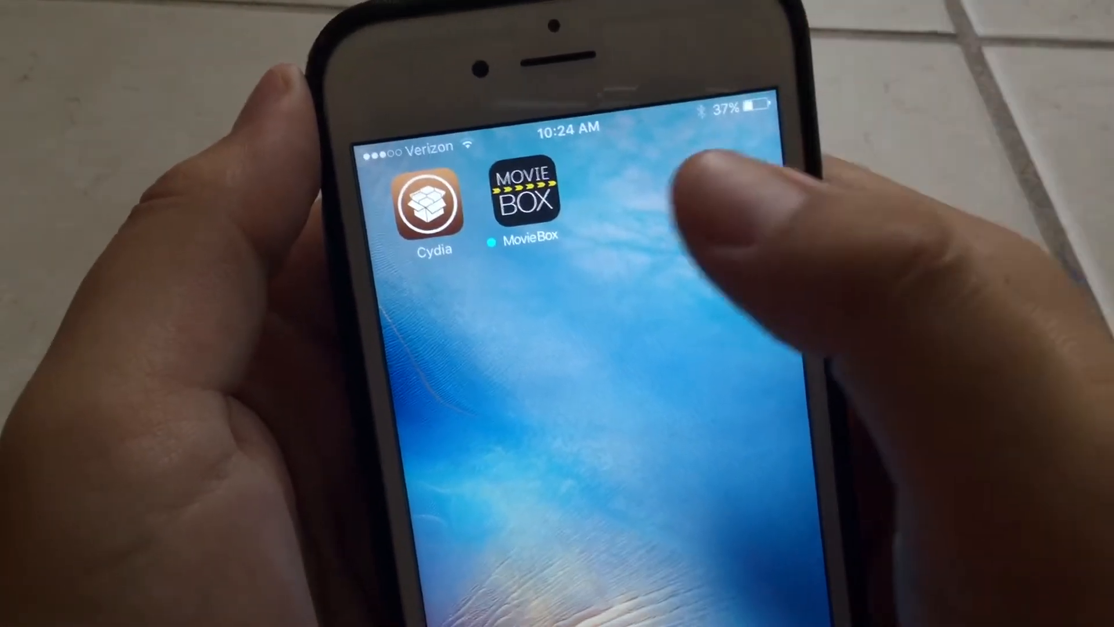
Step: Launch the MovieBox app from its home screen icon
left_click(525, 204)
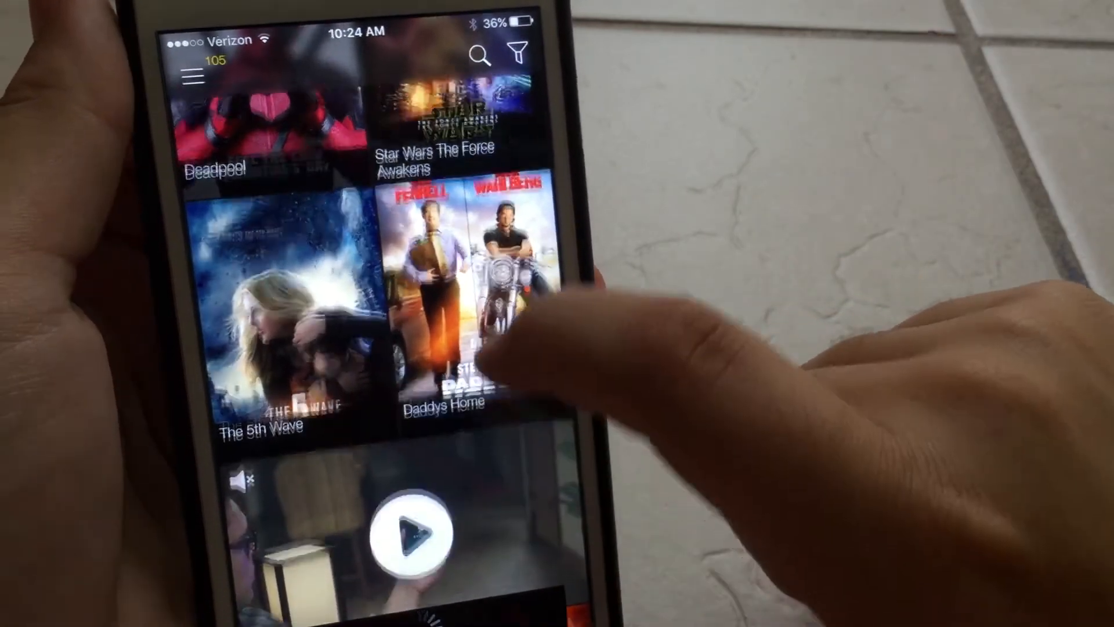
Step: Scroll the poster grid down to Independence Day Resurgence and Central Intelligence
scroll("down", 3)
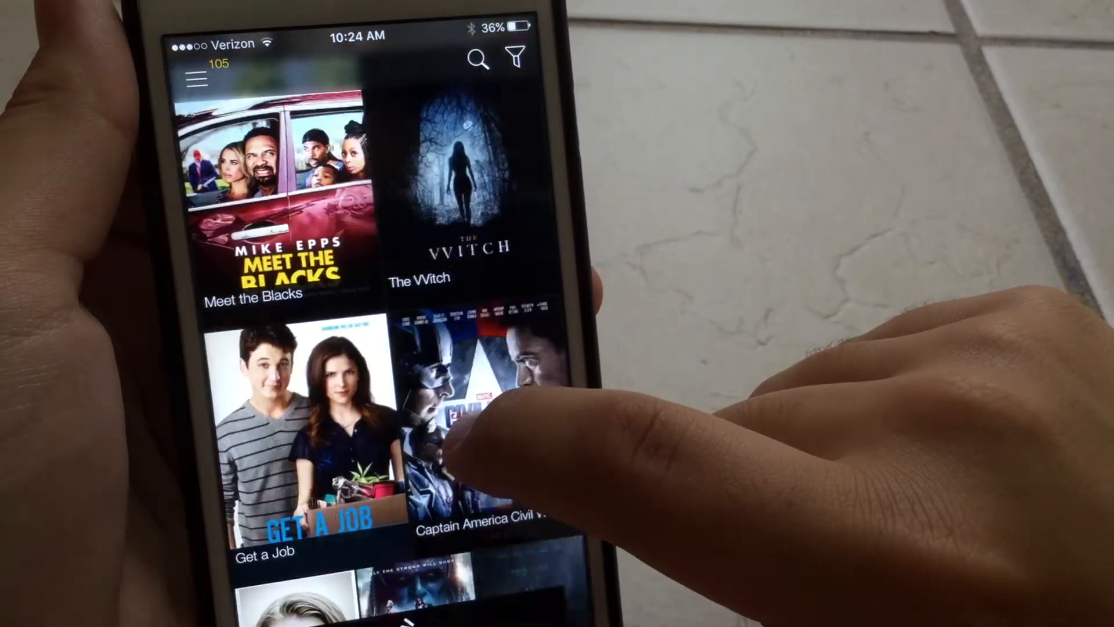
scroll("down", 3)
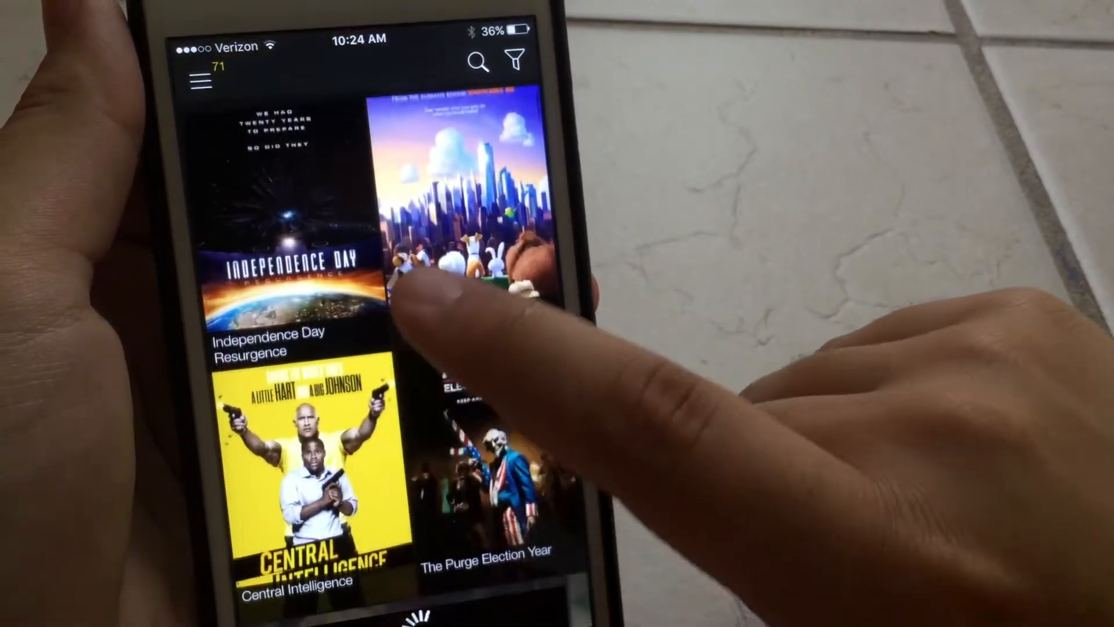